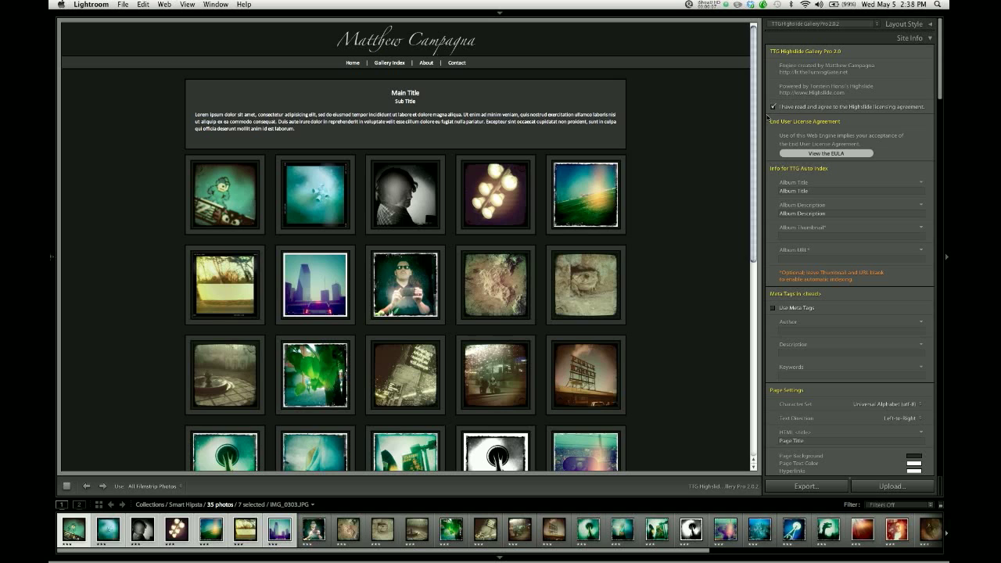
pyautogui.moveTo(839, 163)
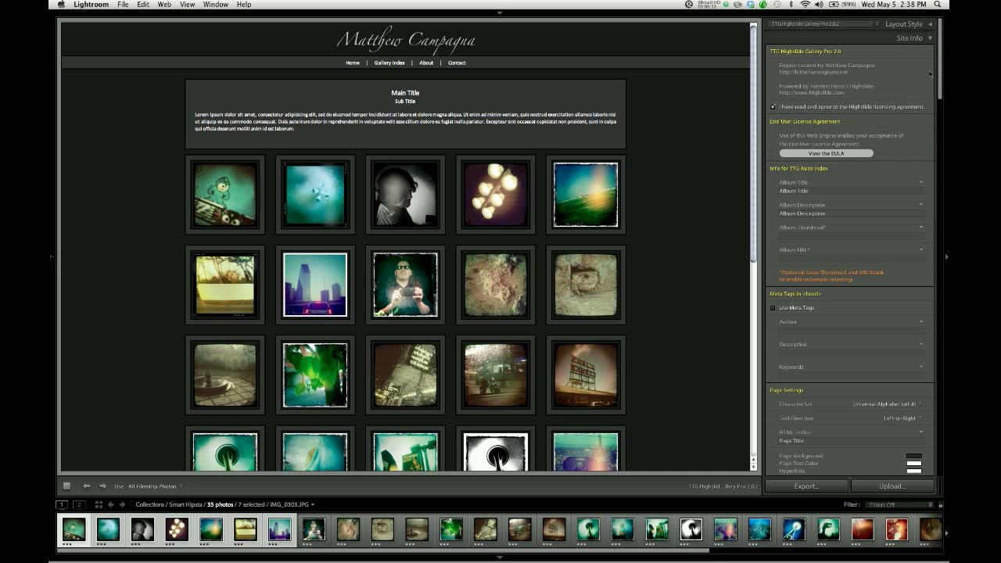
# - Scroll through the TTG Highslide Gallery Pro demo index page in Firefox
pyautogui.scroll(-3)
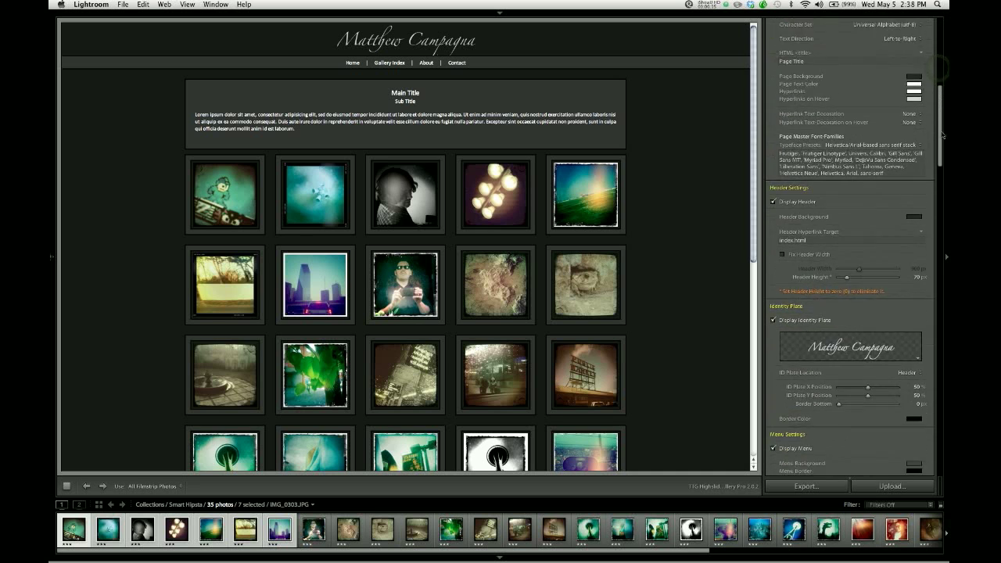
pyautogui.scroll(-3)
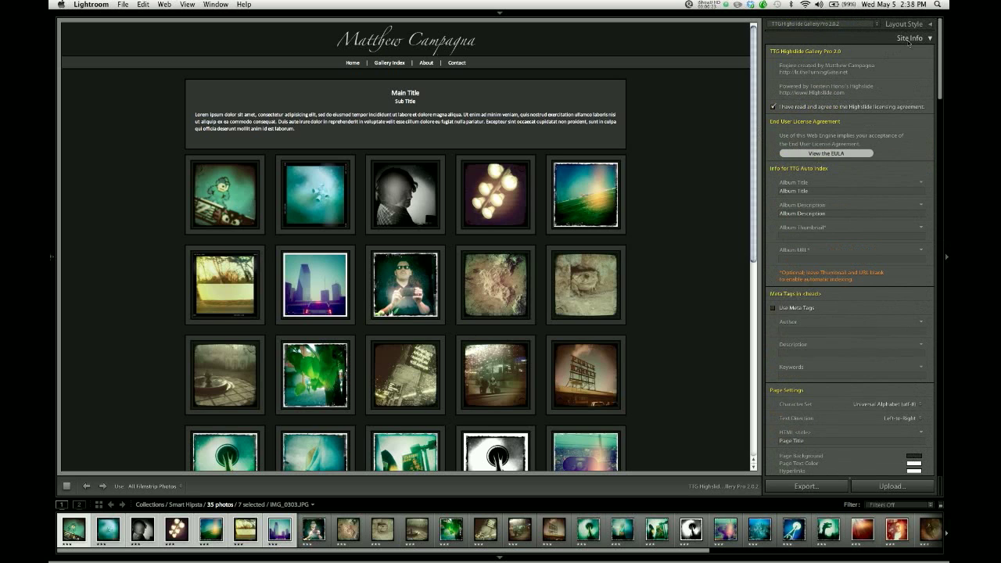
pyautogui.scroll(-3)
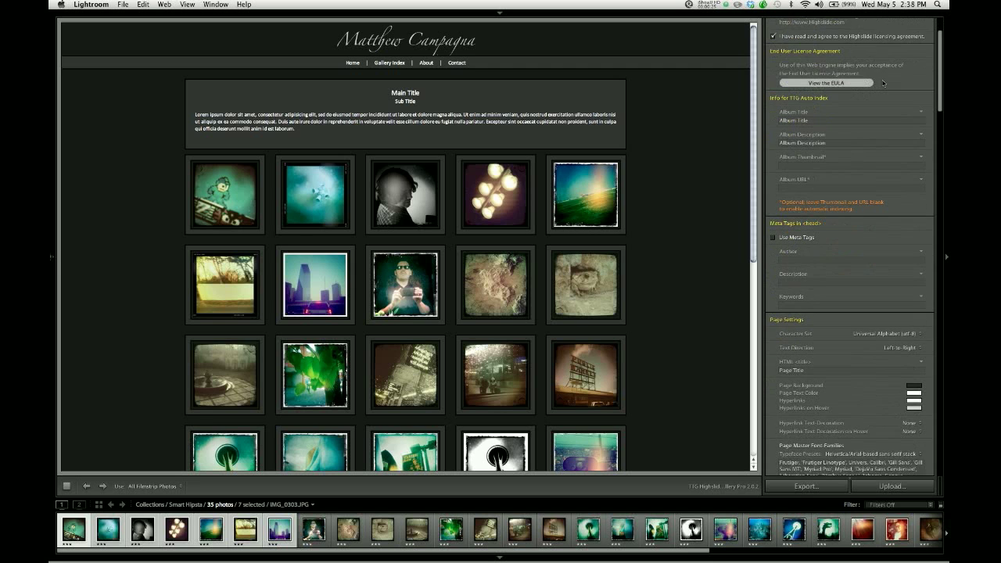
pyautogui.scroll(-3)
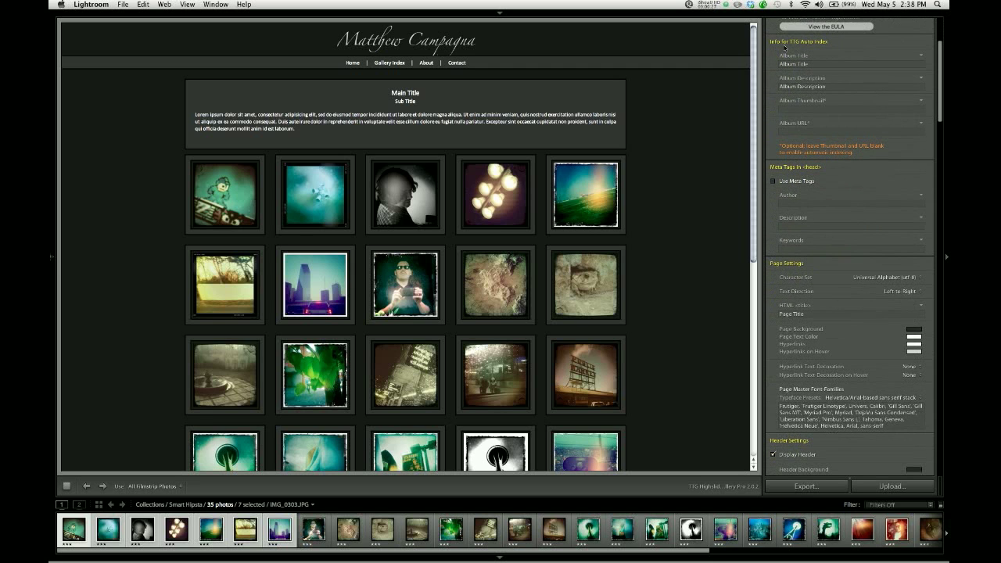
pyautogui.moveTo(820, 55)
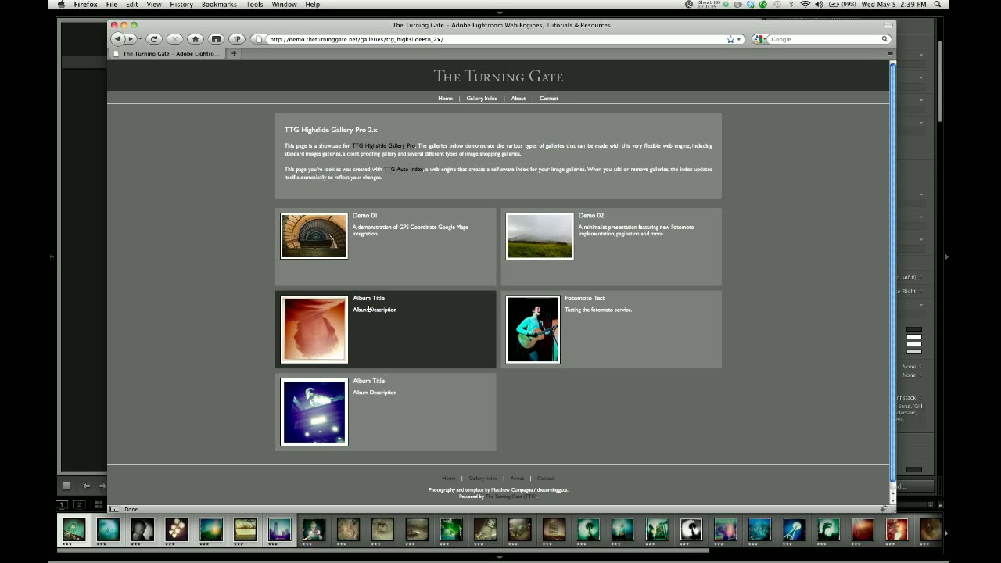
pyautogui.moveTo(378, 321)
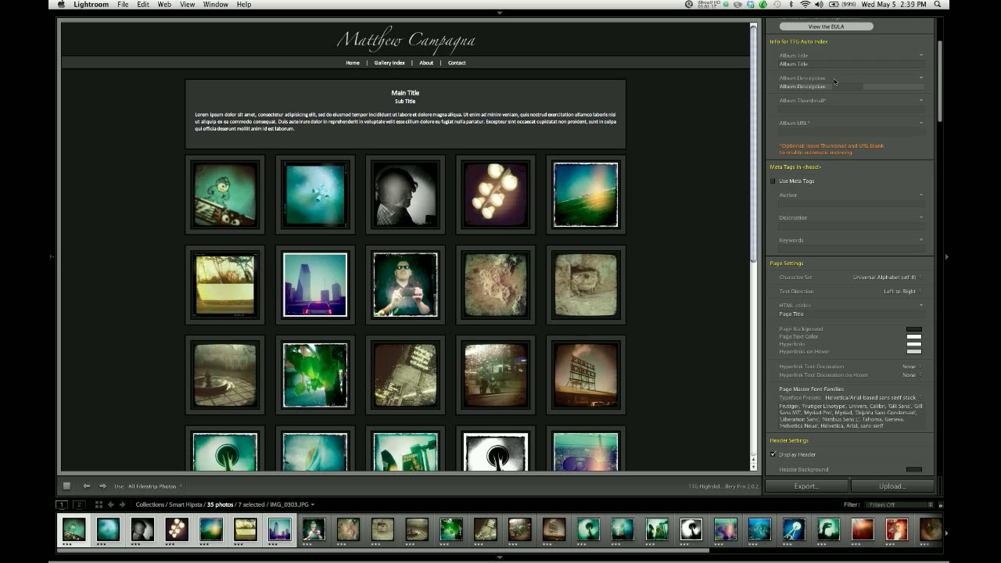
# - Select the Album Title and Album Description fields under Info for TTG Auto Index
pyautogui.click(849, 63)
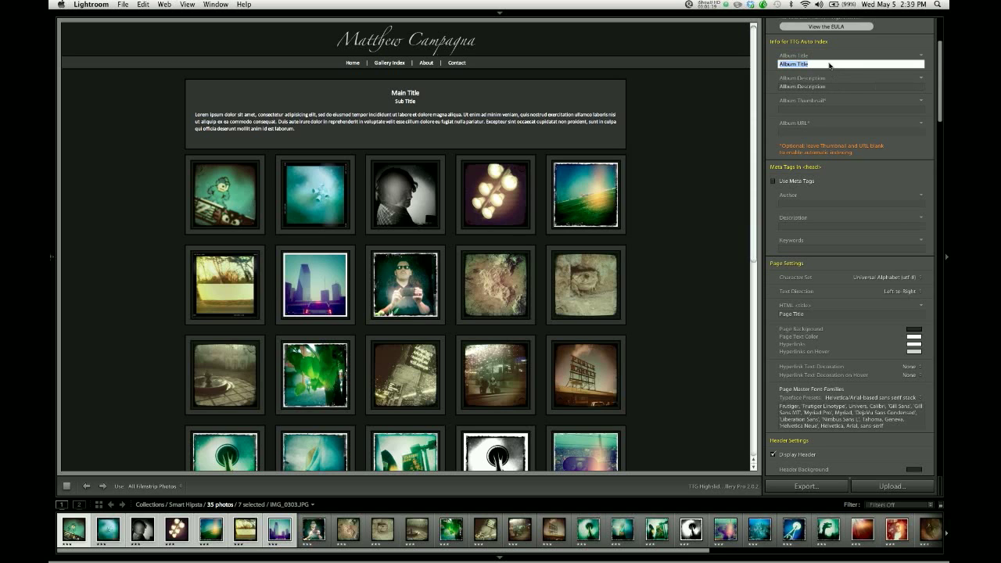
pyautogui.click(850, 86)
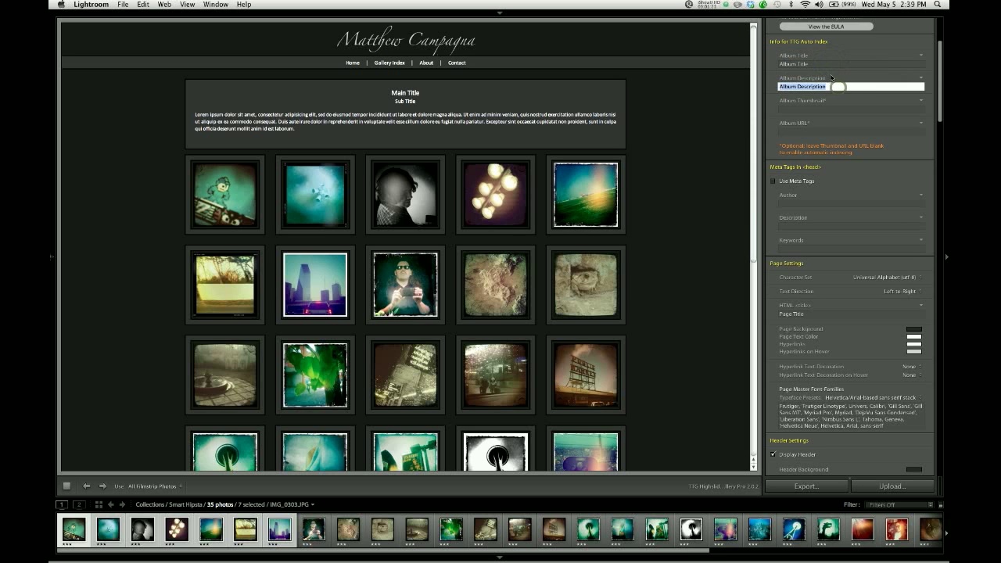
pyautogui.click(831, 76)
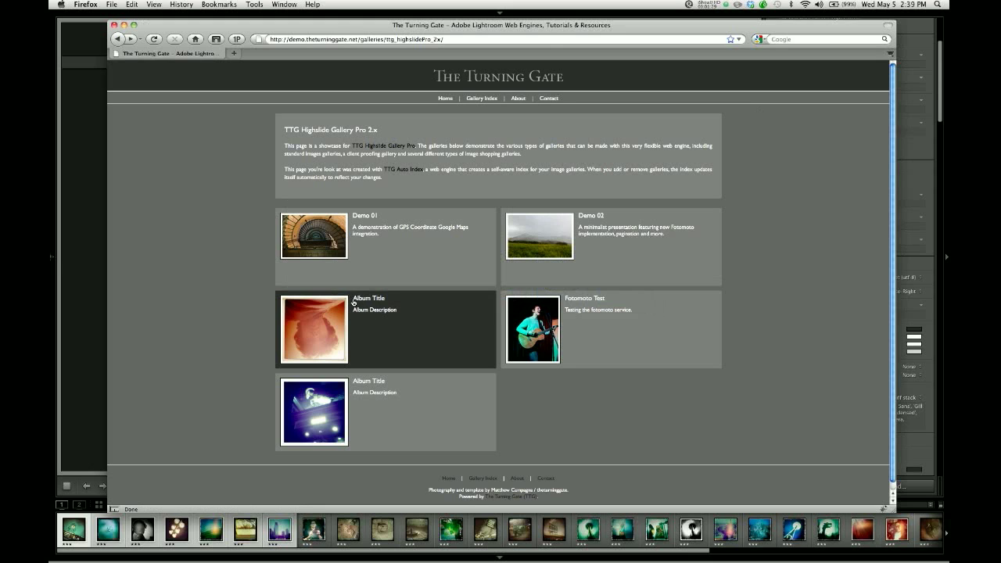
pyautogui.moveTo(359, 316)
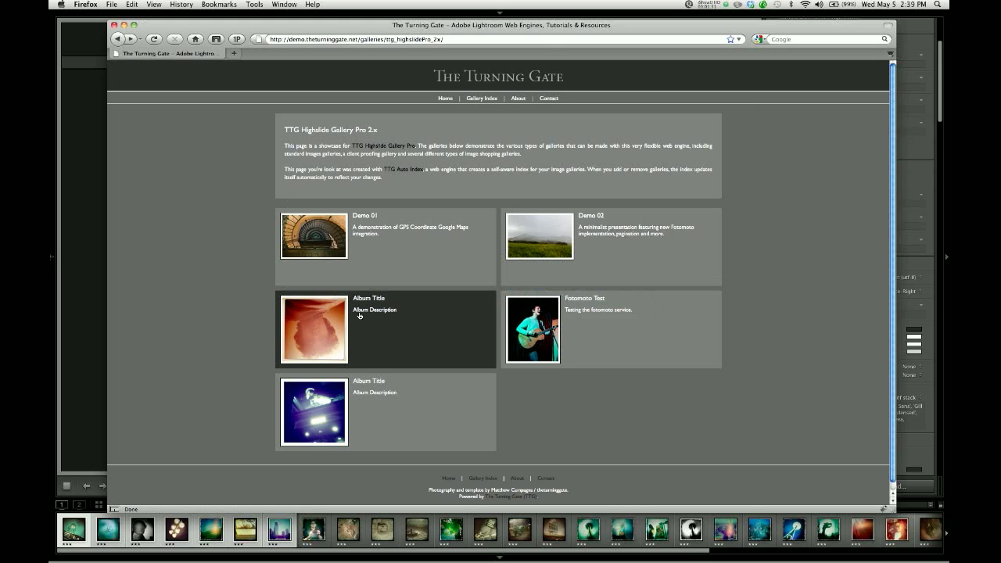
pyautogui.moveTo(383, 333)
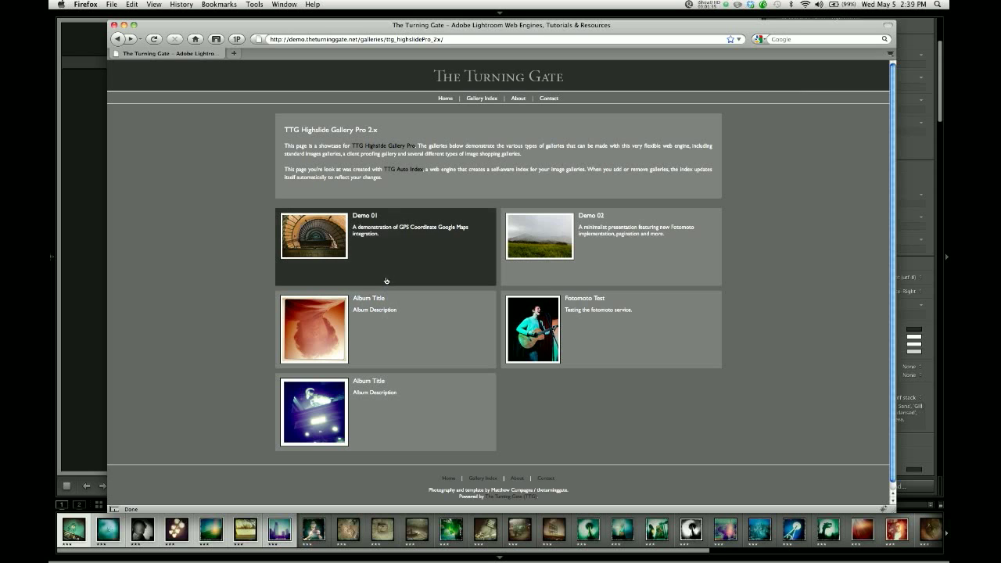
pyautogui.moveTo(390, 244)
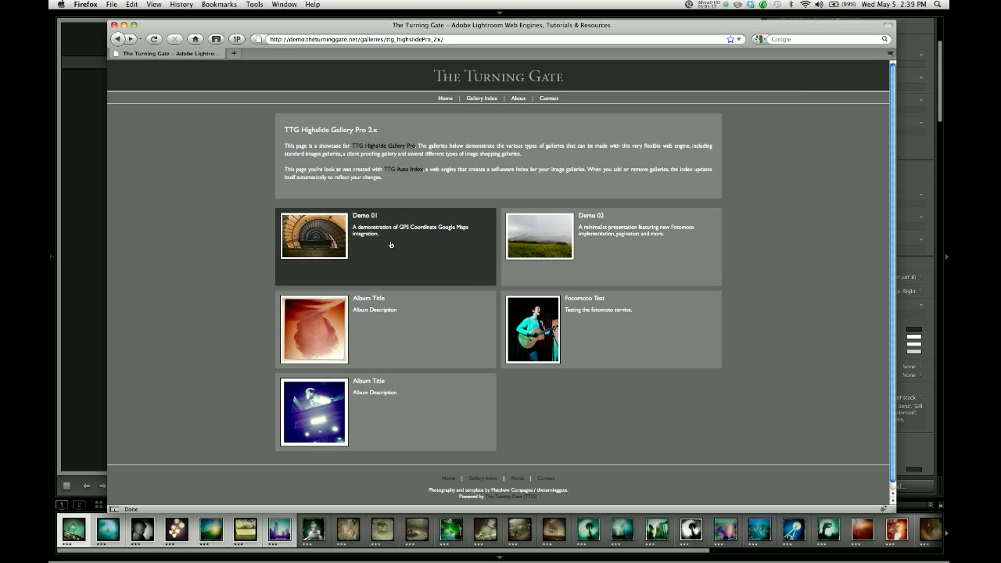
pyautogui.moveTo(374, 240)
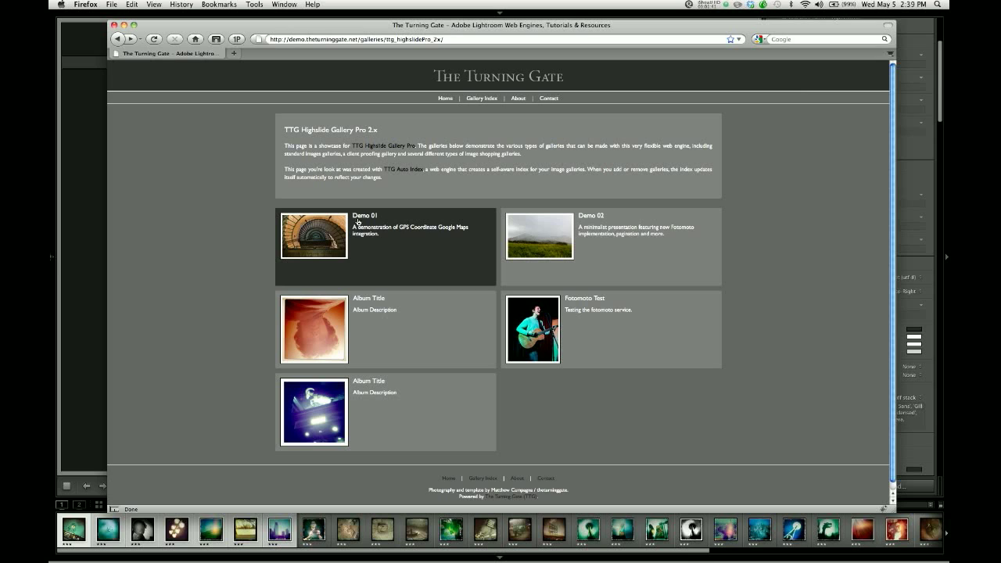
pyautogui.moveTo(375, 219)
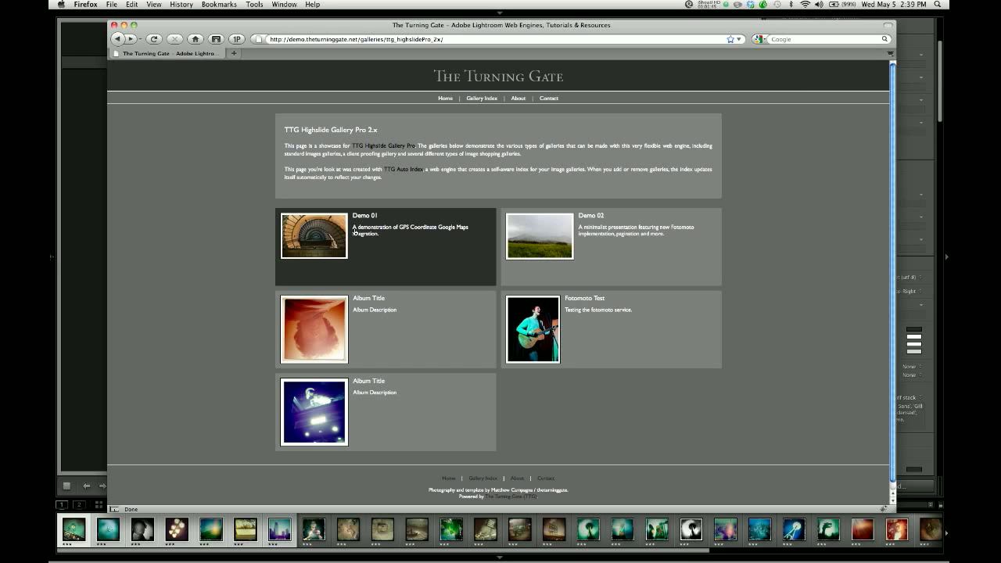
pyautogui.moveTo(438, 231)
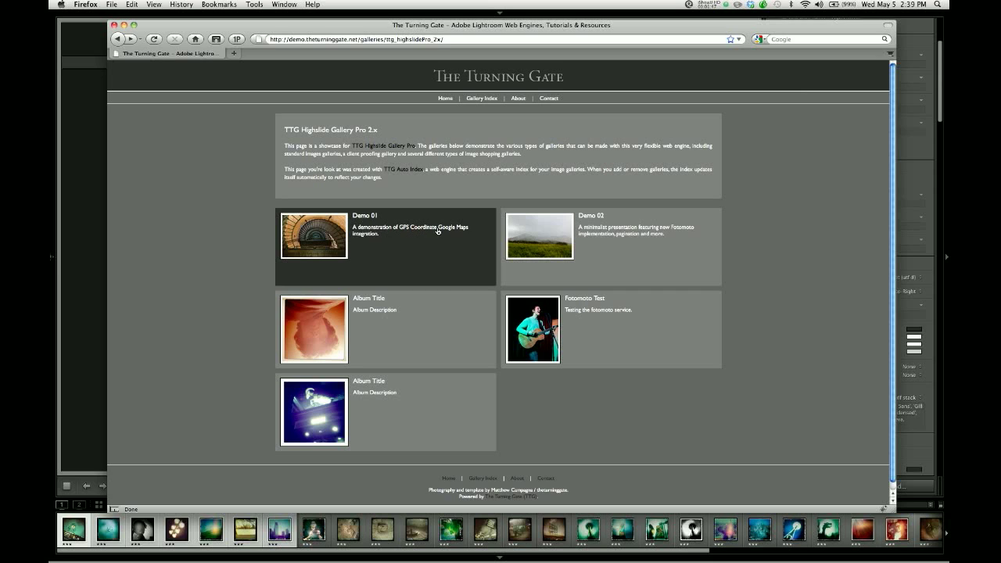
pyautogui.moveTo(508, 249)
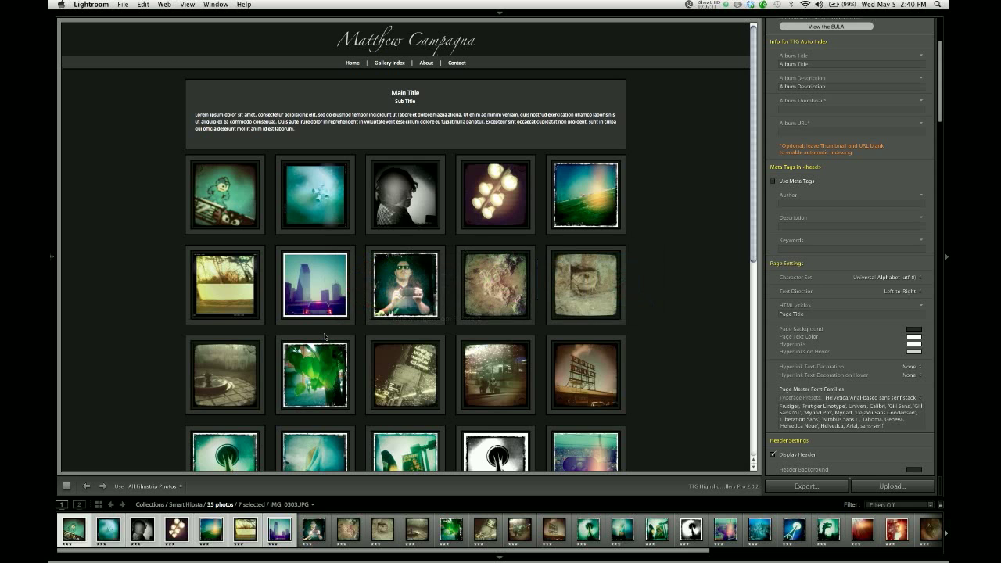
pyautogui.scroll(-3)
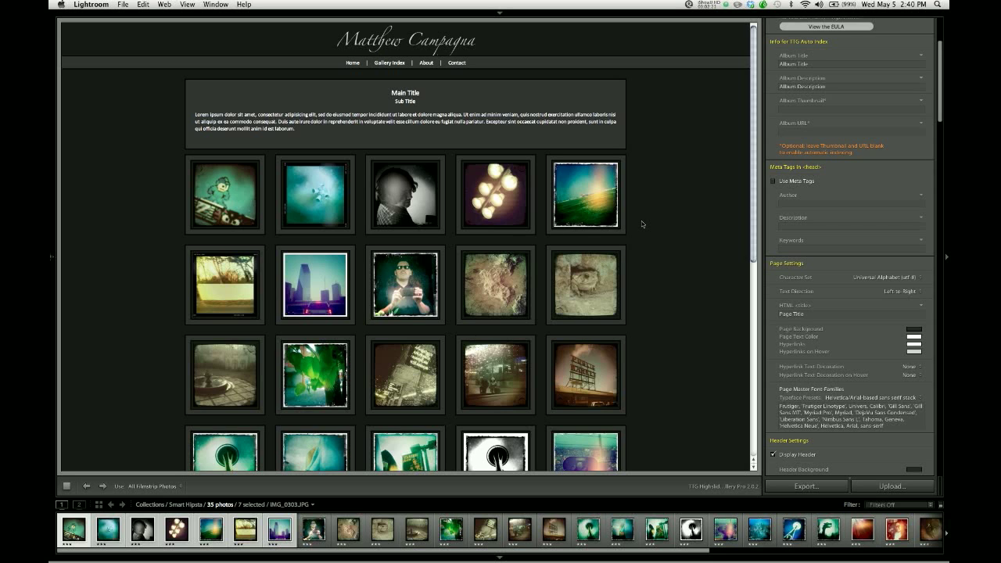
pyautogui.moveTo(645, 229)
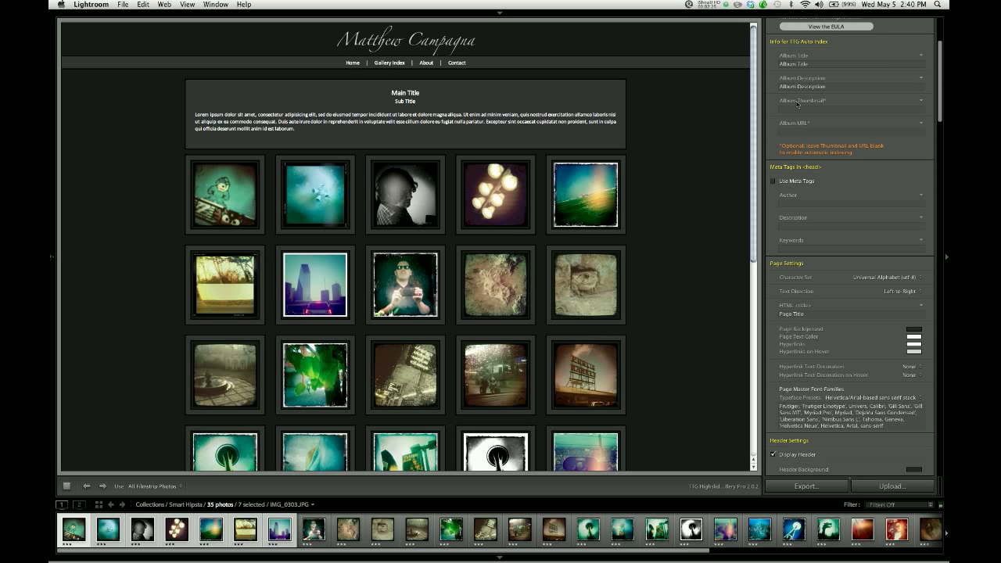
pyautogui.click(849, 109)
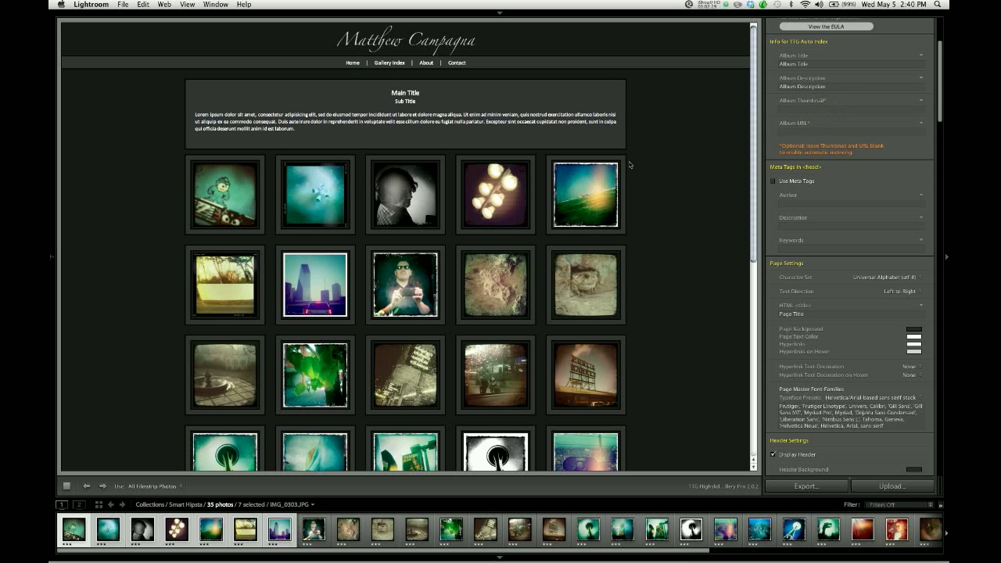
pyautogui.moveTo(646, 181)
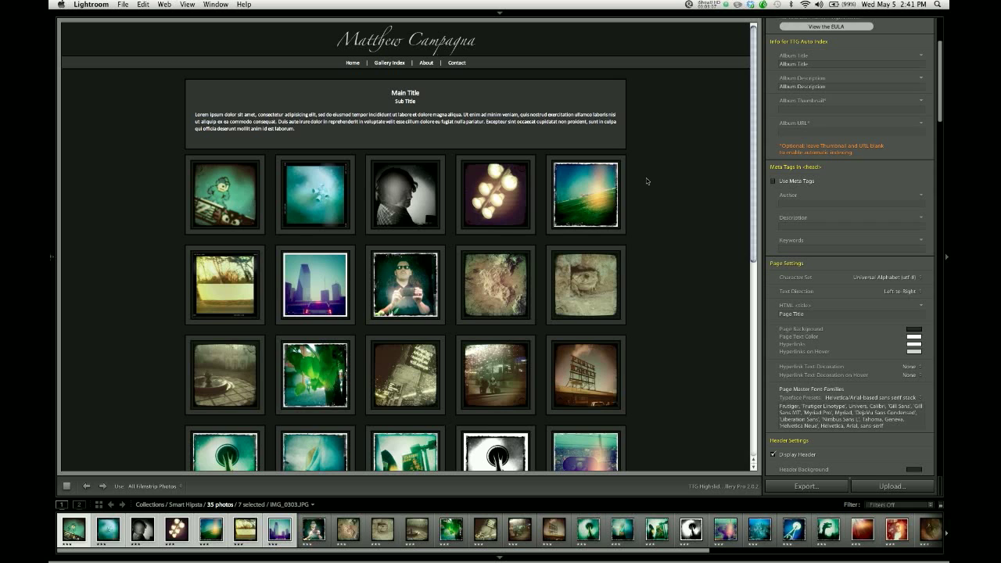
pyautogui.moveTo(659, 212)
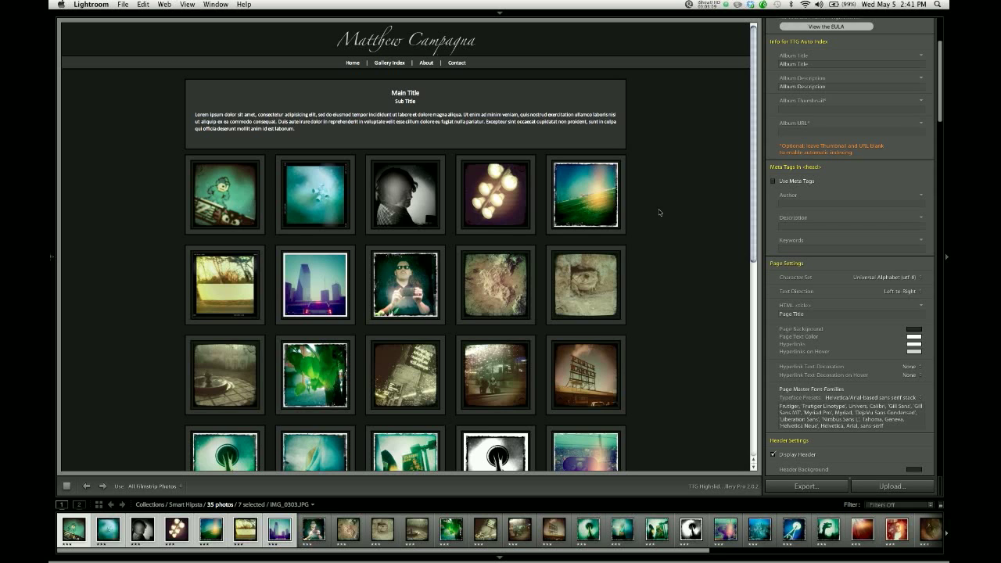
pyautogui.moveTo(483, 436)
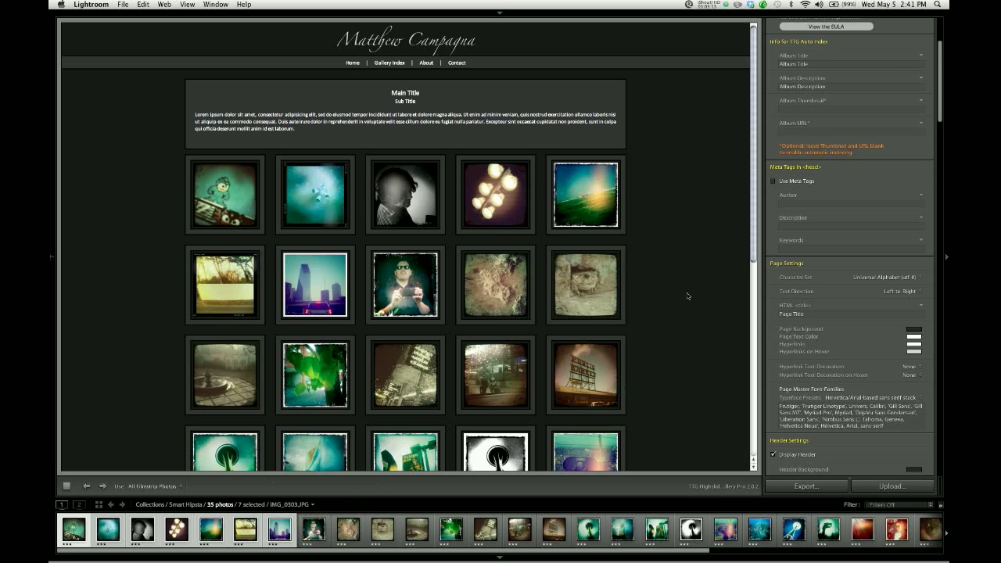
# - Select only the IMG_0409.JPG thumbnail in the filmstrip
pyautogui.click(417, 530)
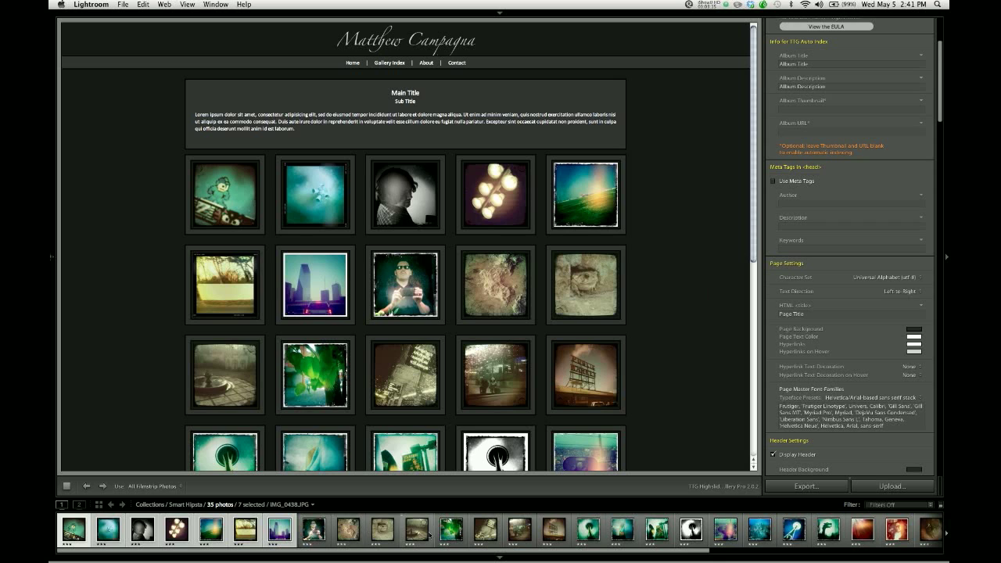
pyautogui.click(416, 530)
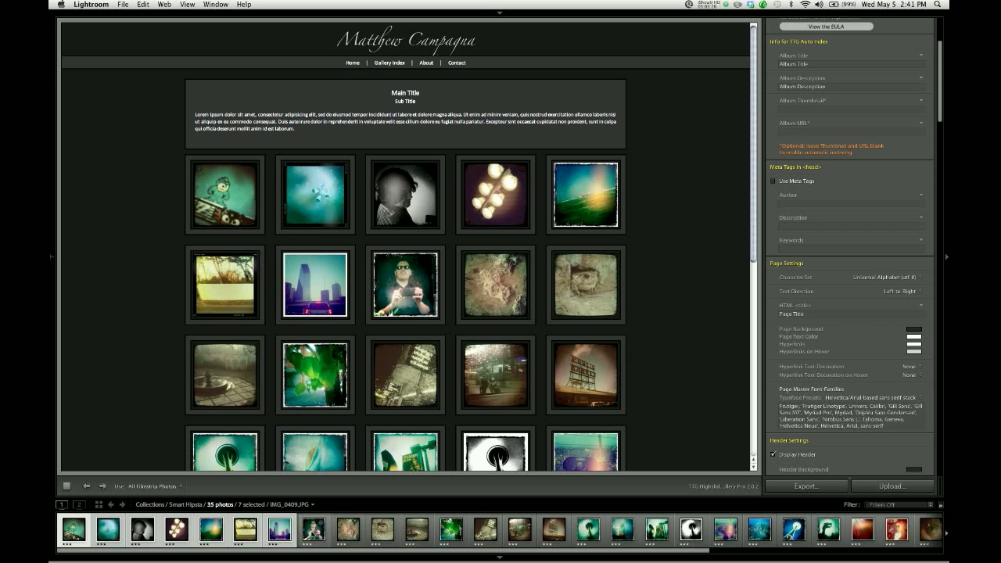
pyautogui.click(313, 530)
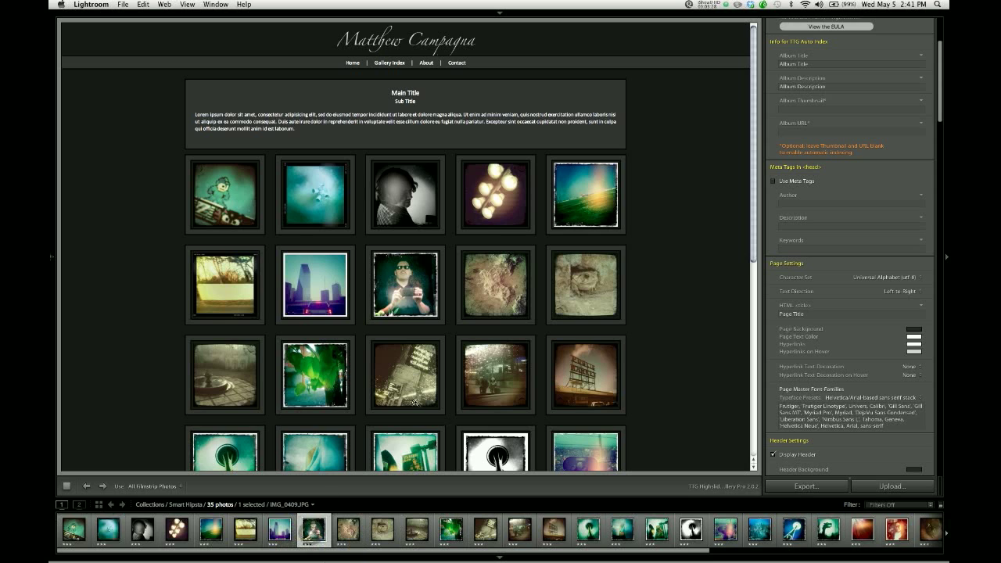
pyautogui.moveTo(687, 345)
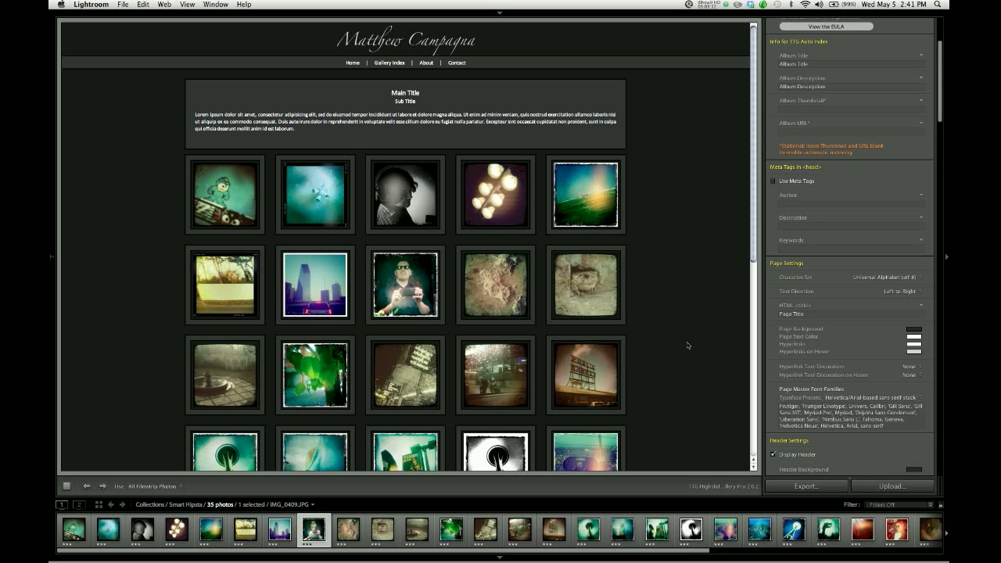
pyautogui.moveTo(401, 286)
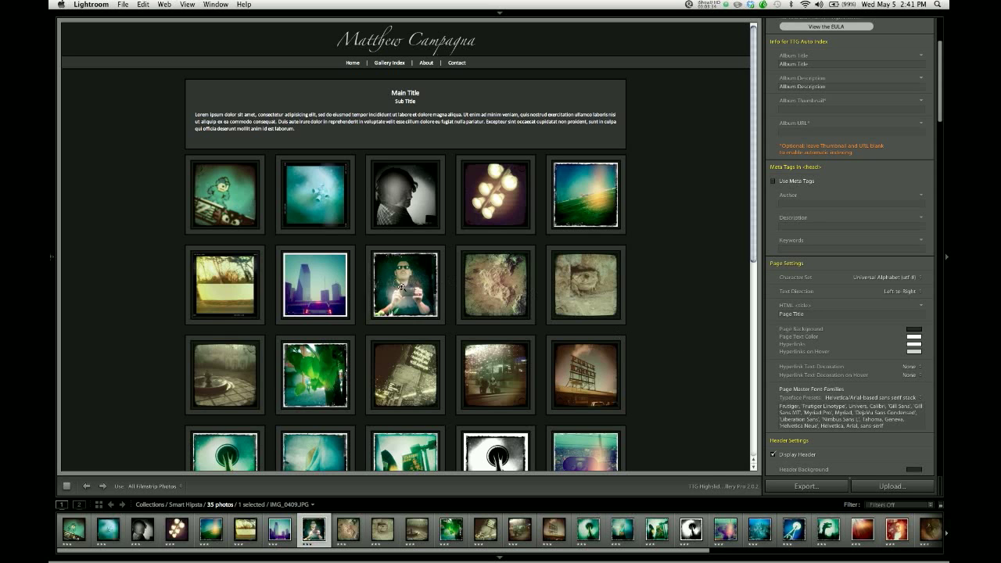
pyautogui.moveTo(633, 296)
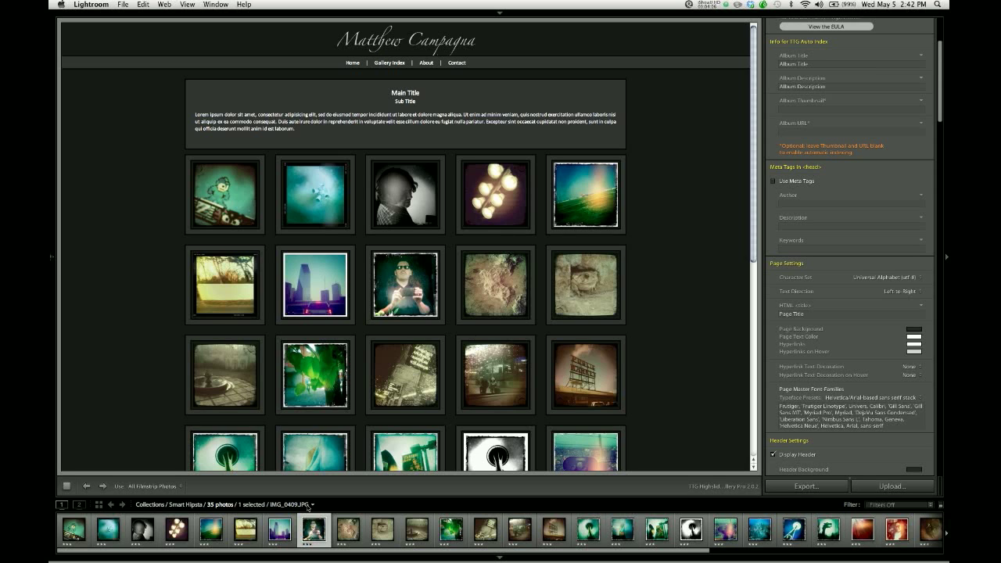
pyautogui.moveTo(297, 480)
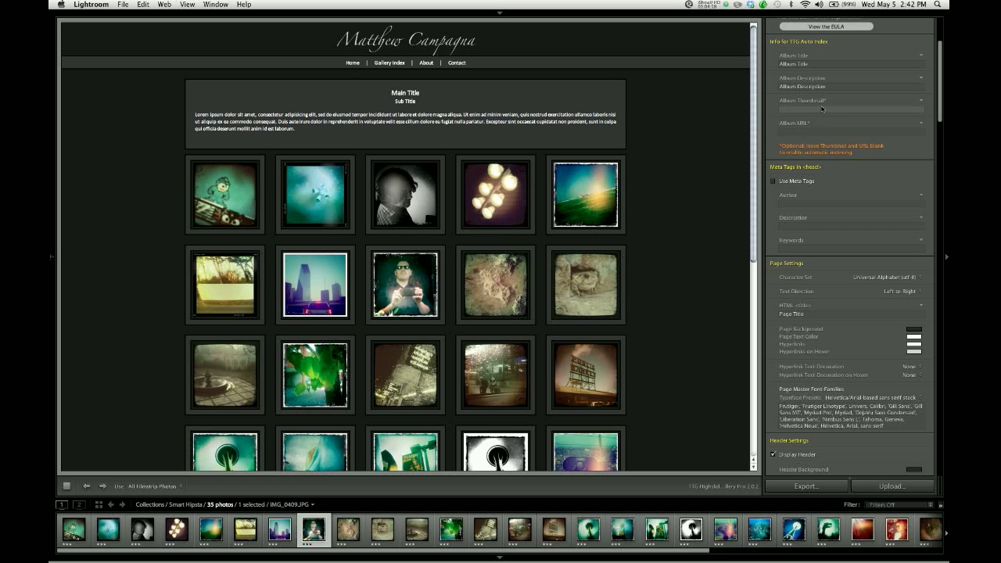
# - Enter thumbnails/IMG_0409.JPG in the Album Thumbnail field and commit it
pyautogui.click(849, 110)
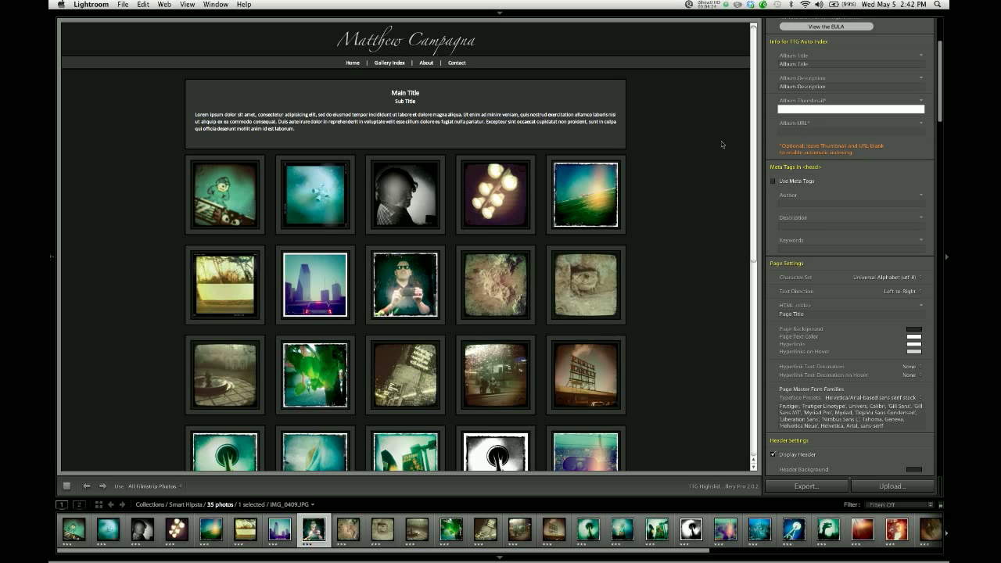
pyautogui.write('thumbnails/')
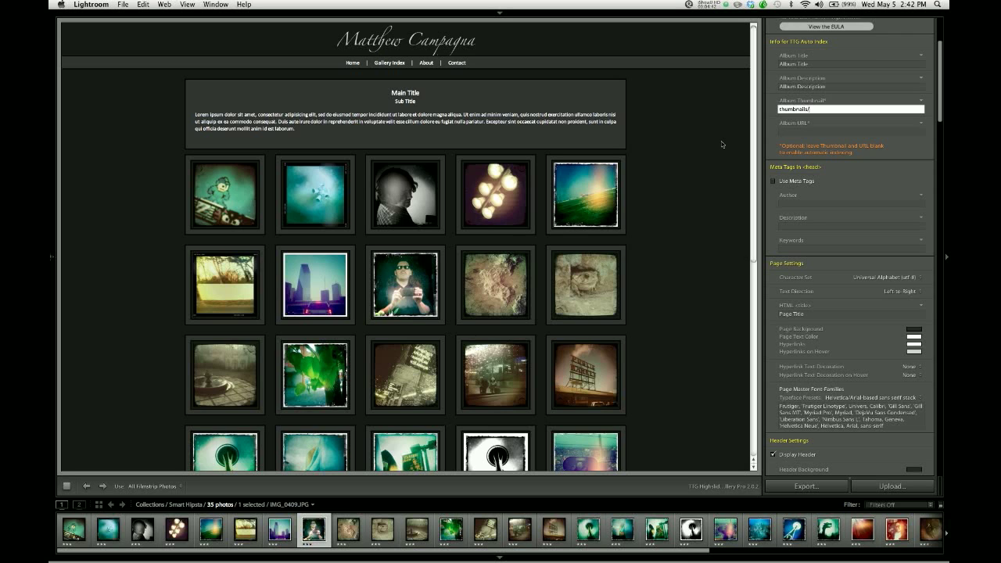
pyautogui.write('IMG_0409.JPG')
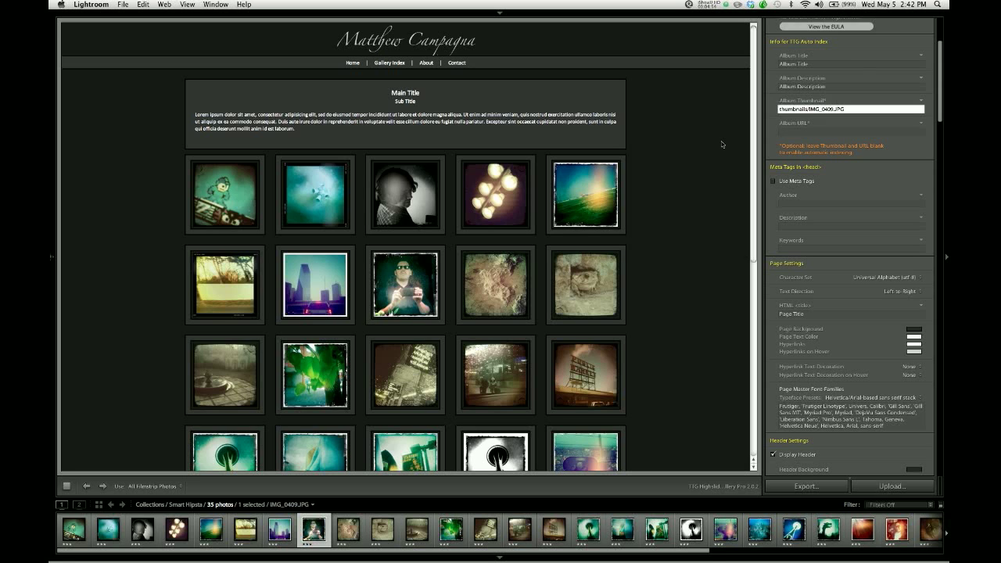
pyautogui.click(848, 109)
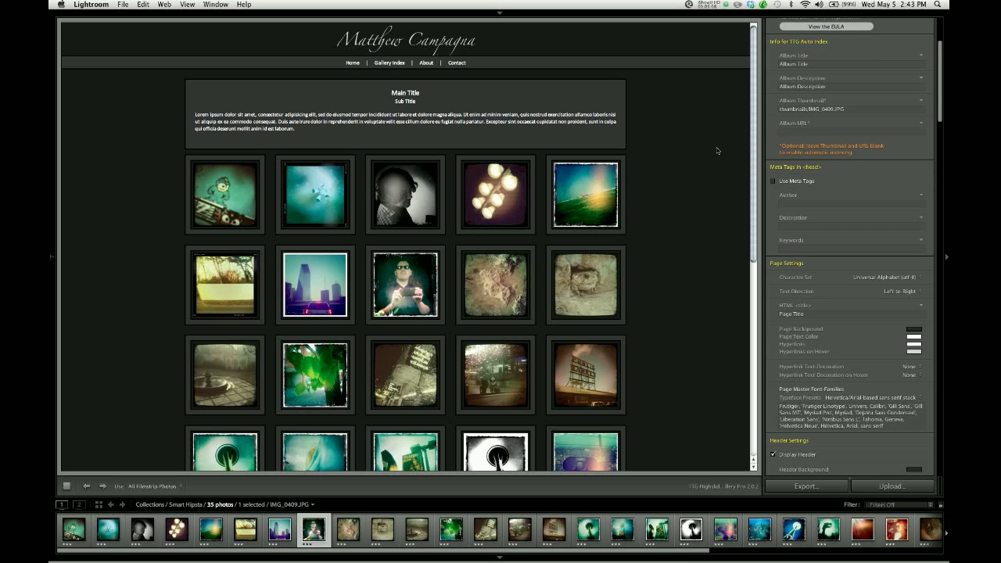
pyautogui.click(405, 283)
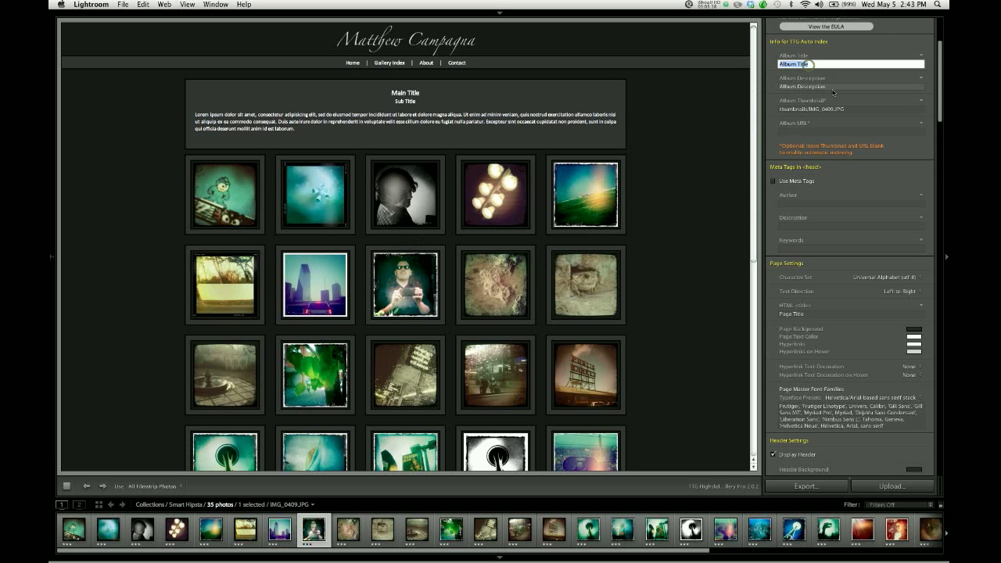
pyautogui.click(848, 109)
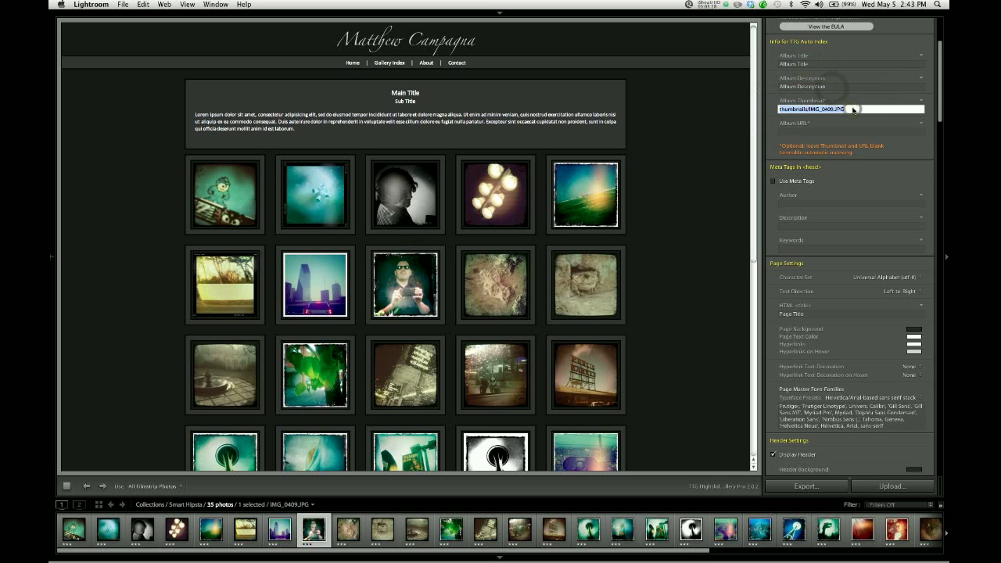